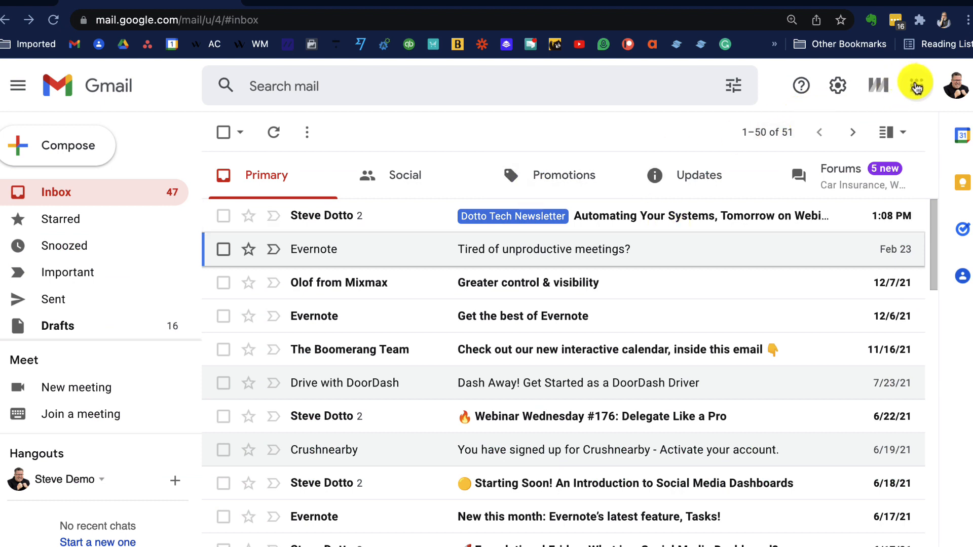
mouse_move(915, 85)
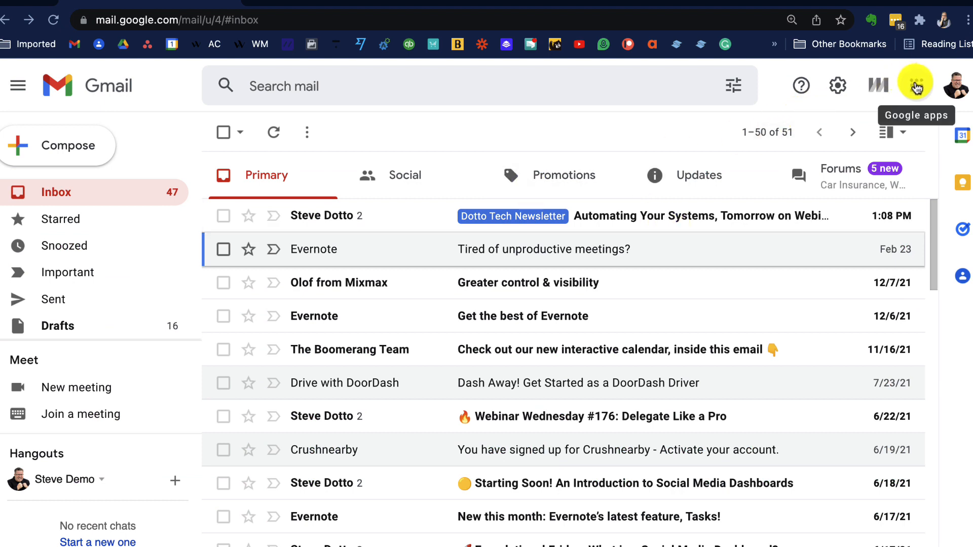
Open the Google apps launcher from Gmail and scroll down to Contacts.
left_click(916, 85)
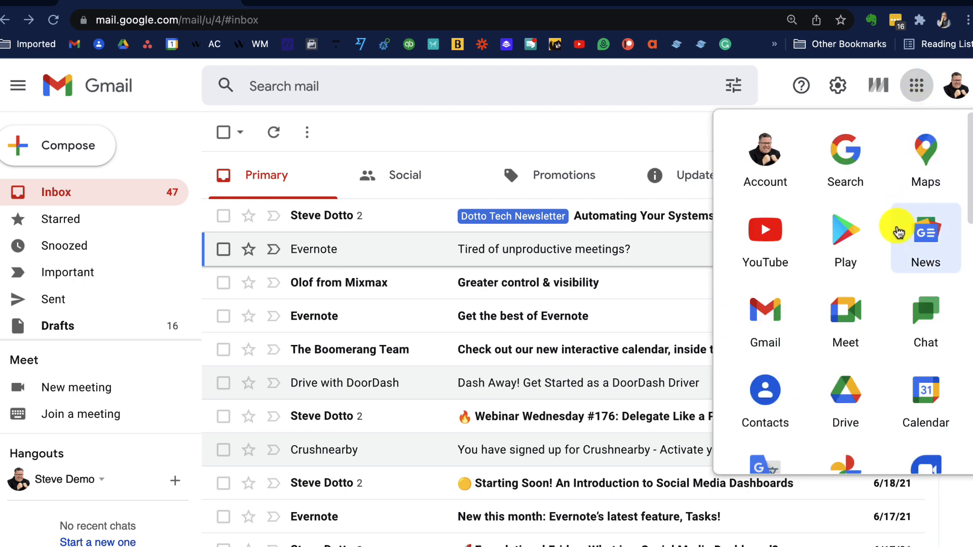
scroll("down", 3)
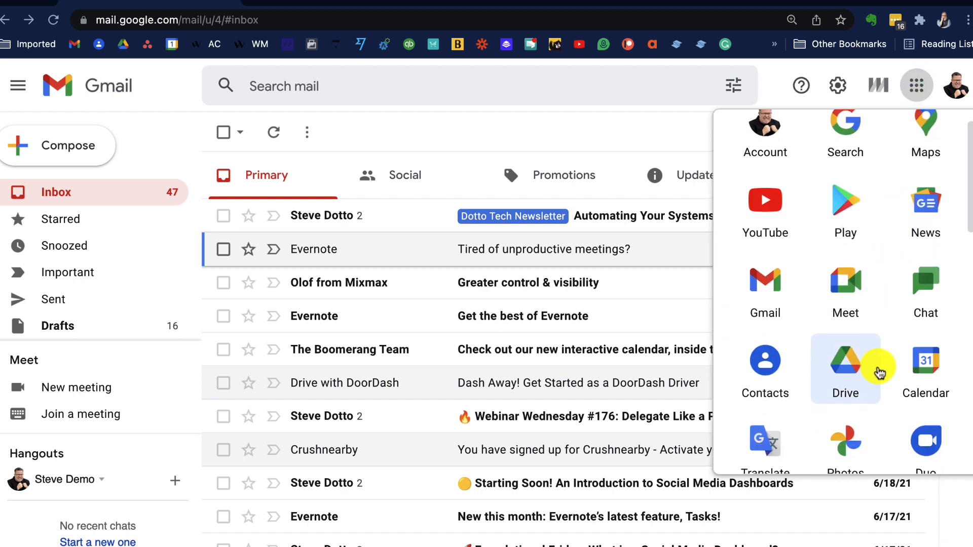
scroll("down", 3)
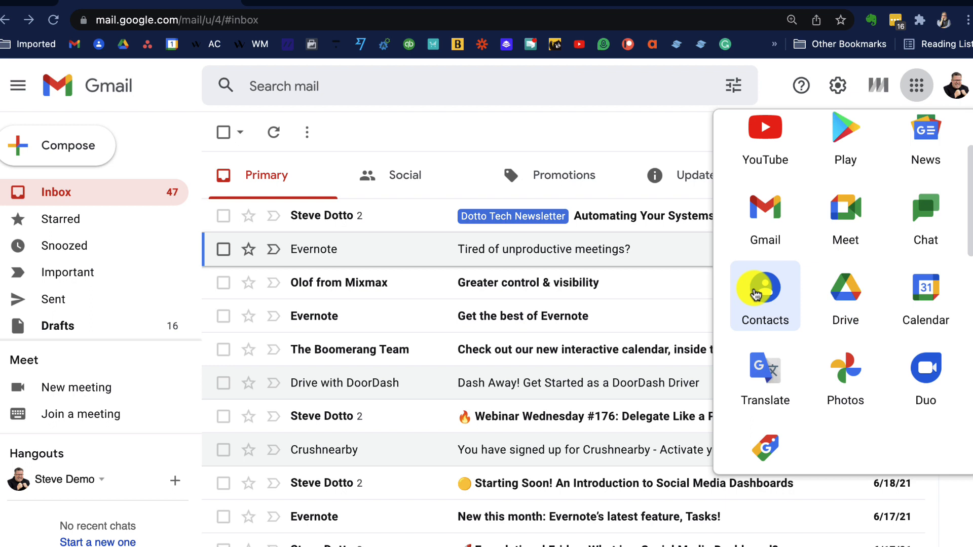
Launch Google Contacts, listing Dotto Tech and Evernote.
left_click(765, 295)
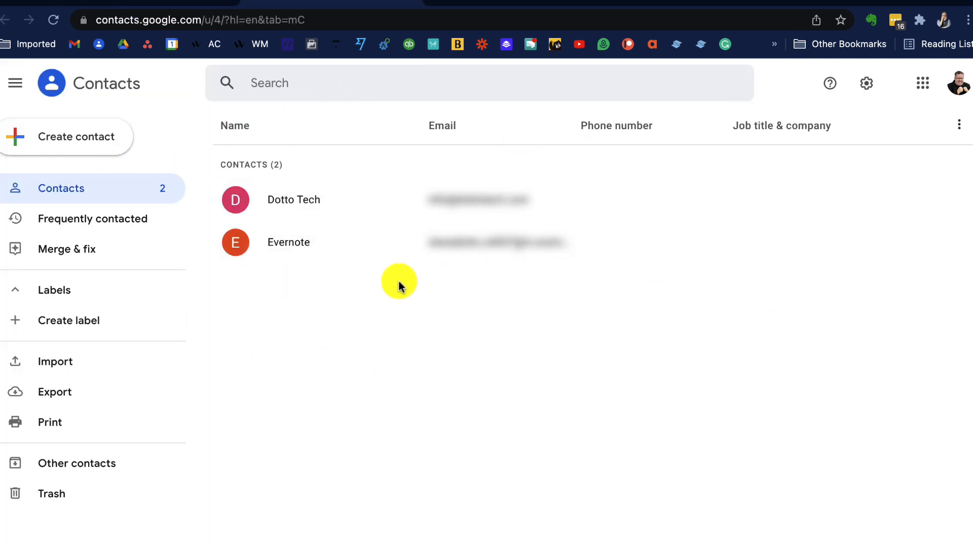
mouse_move(288, 141)
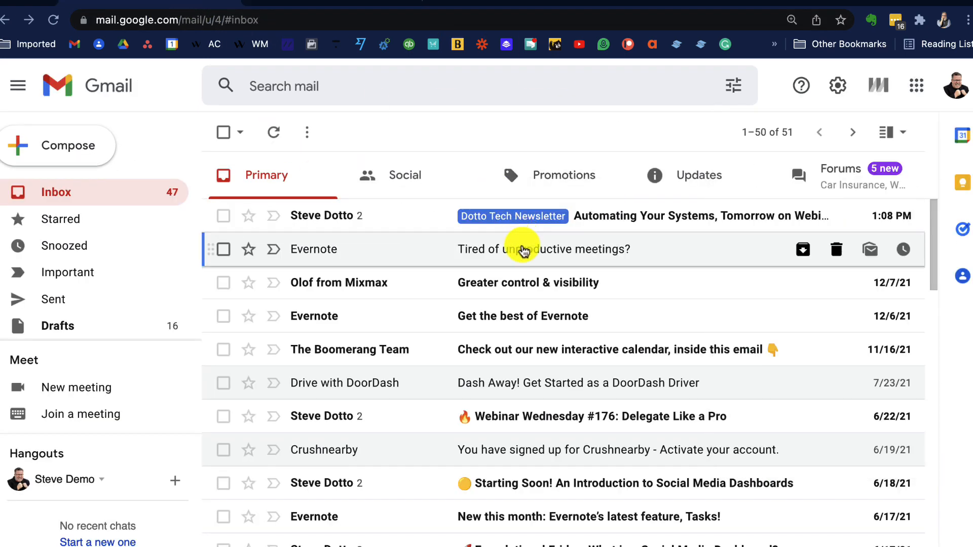
Open the 'Get the best of Evernote' email and add its Evernote sender to contacts.
left_click(522, 315)
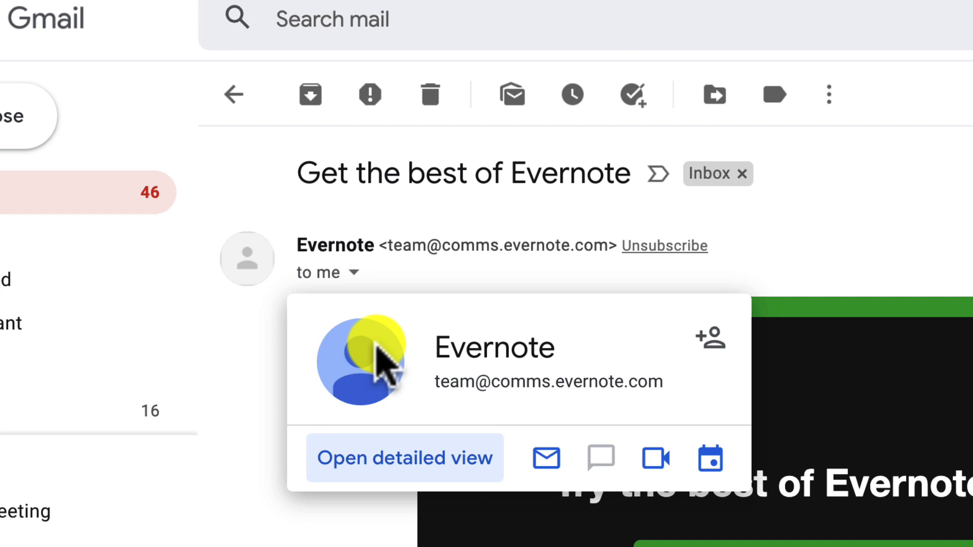
mouse_move(713, 344)
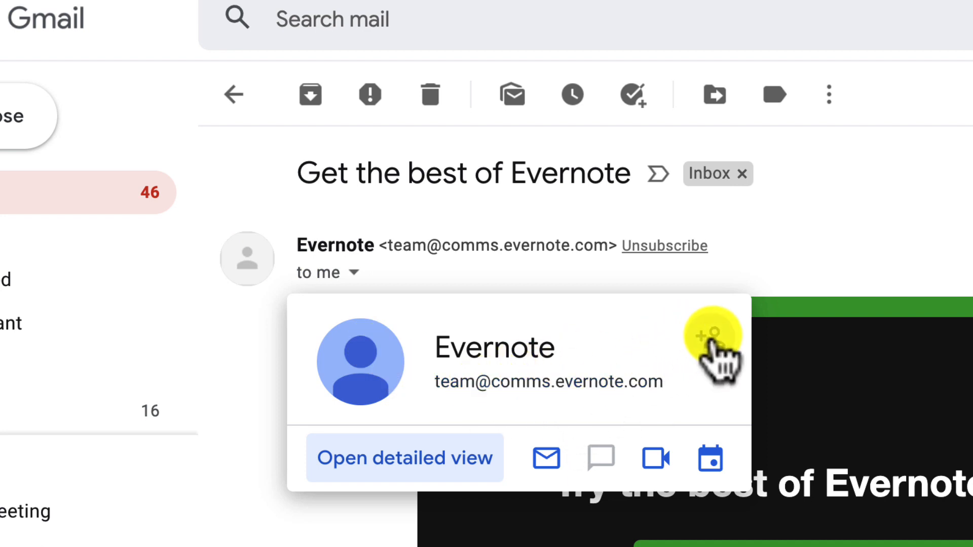
mouse_move(715, 338)
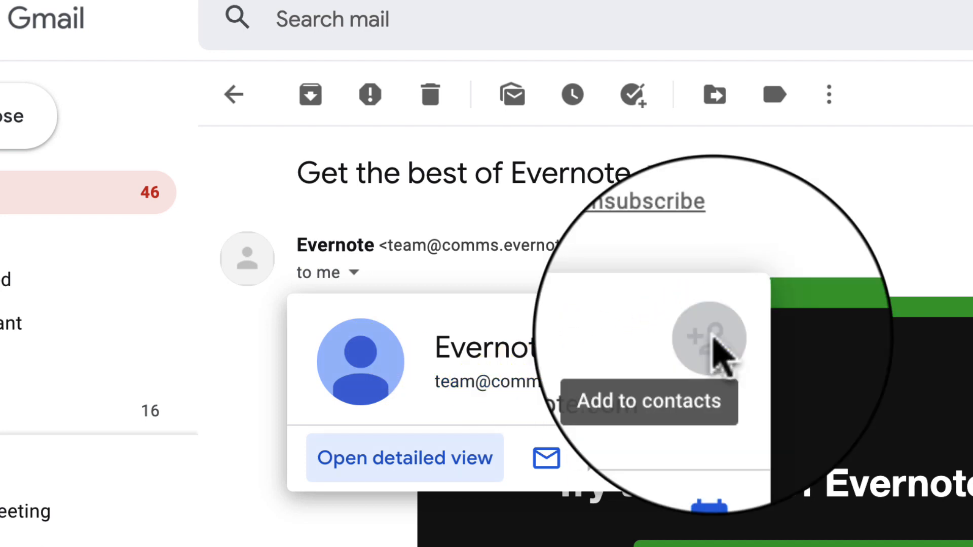
left_click(709, 338)
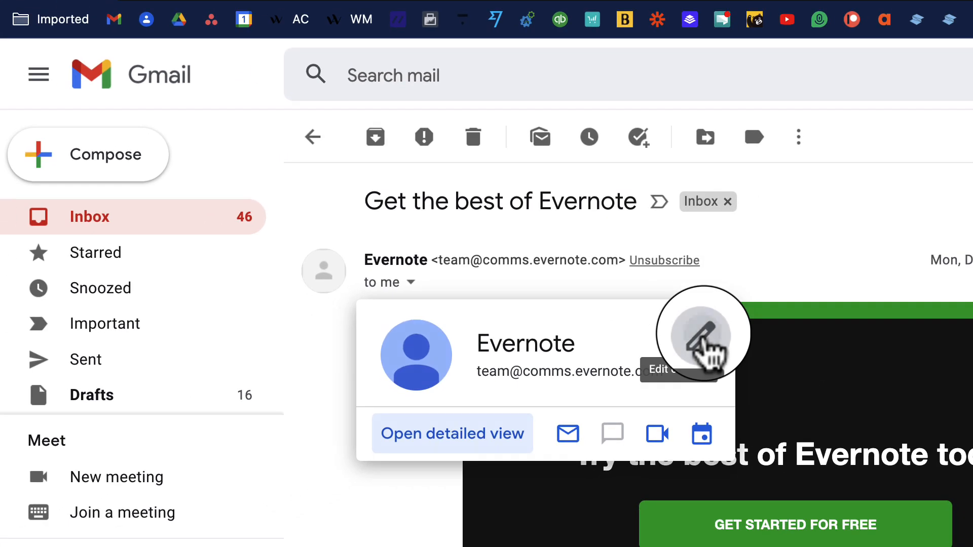
Edit the Evernote contact, start a new contact, then return to the contacts list.
left_click(702, 335)
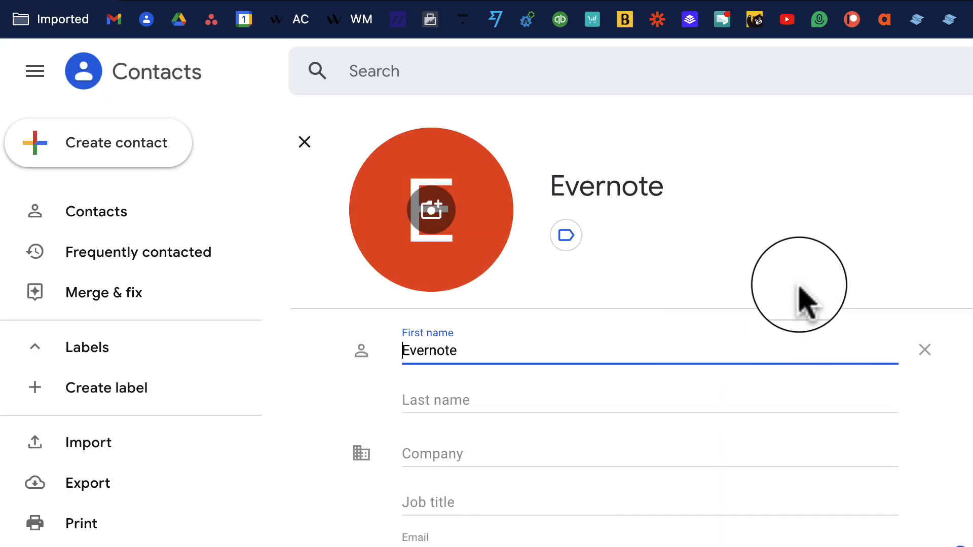
mouse_move(534, 394)
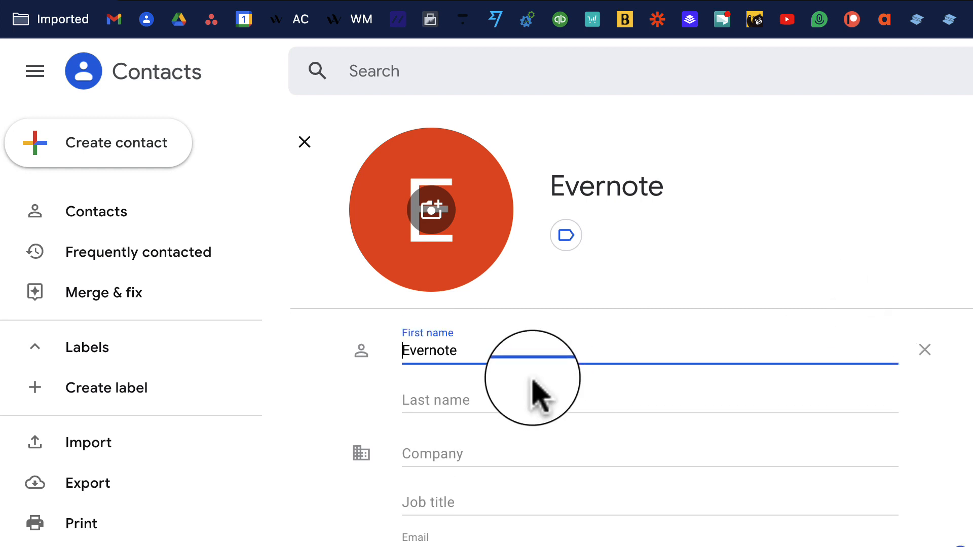
mouse_move(81, 146)
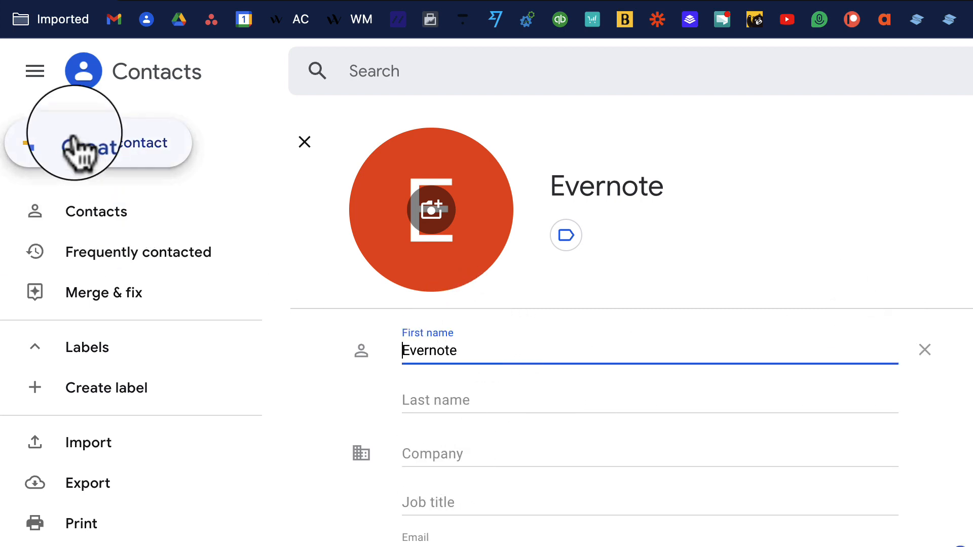
left_click(93, 143)
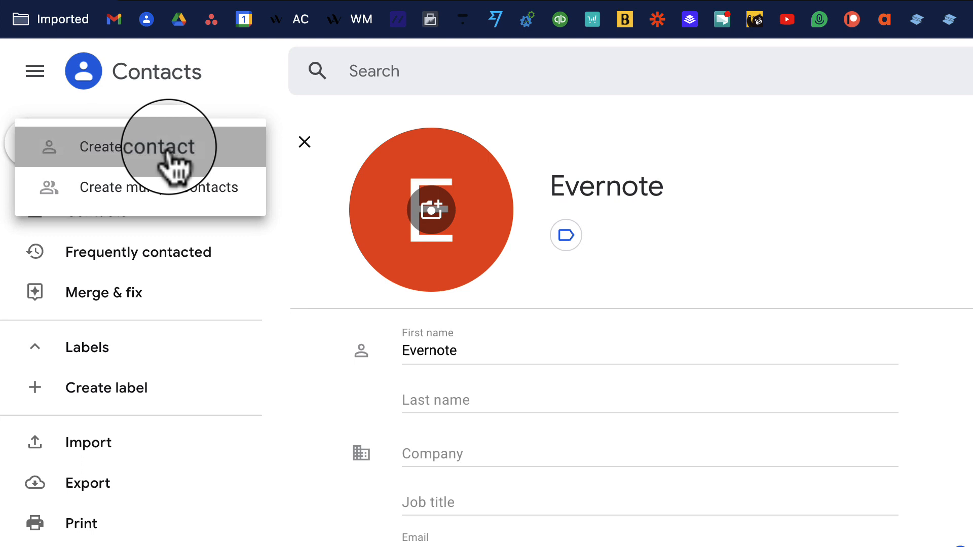
left_click(147, 147)
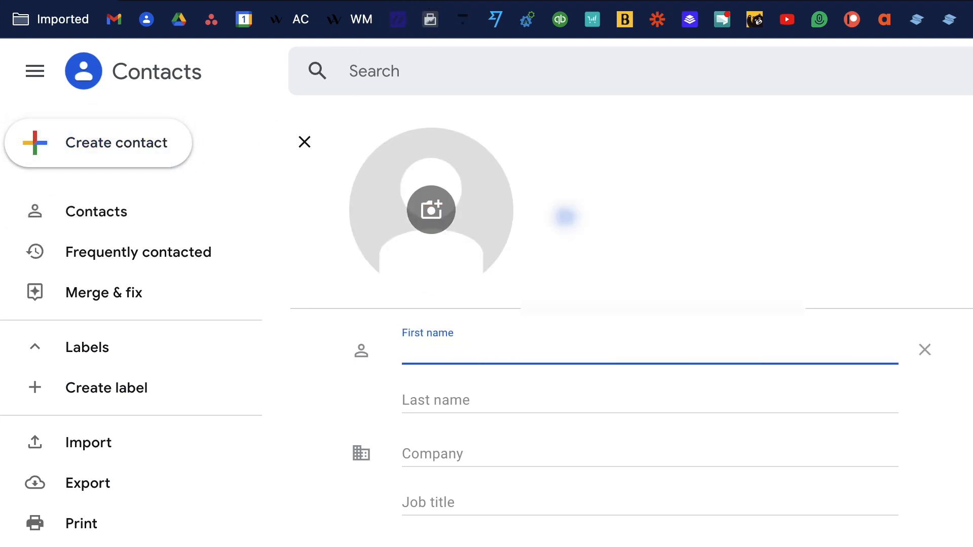
left_click(305, 142)
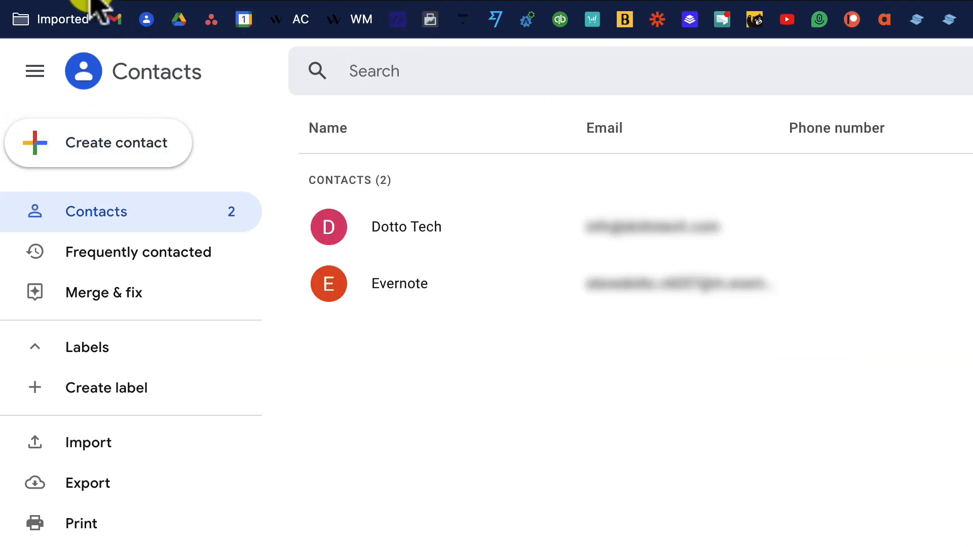